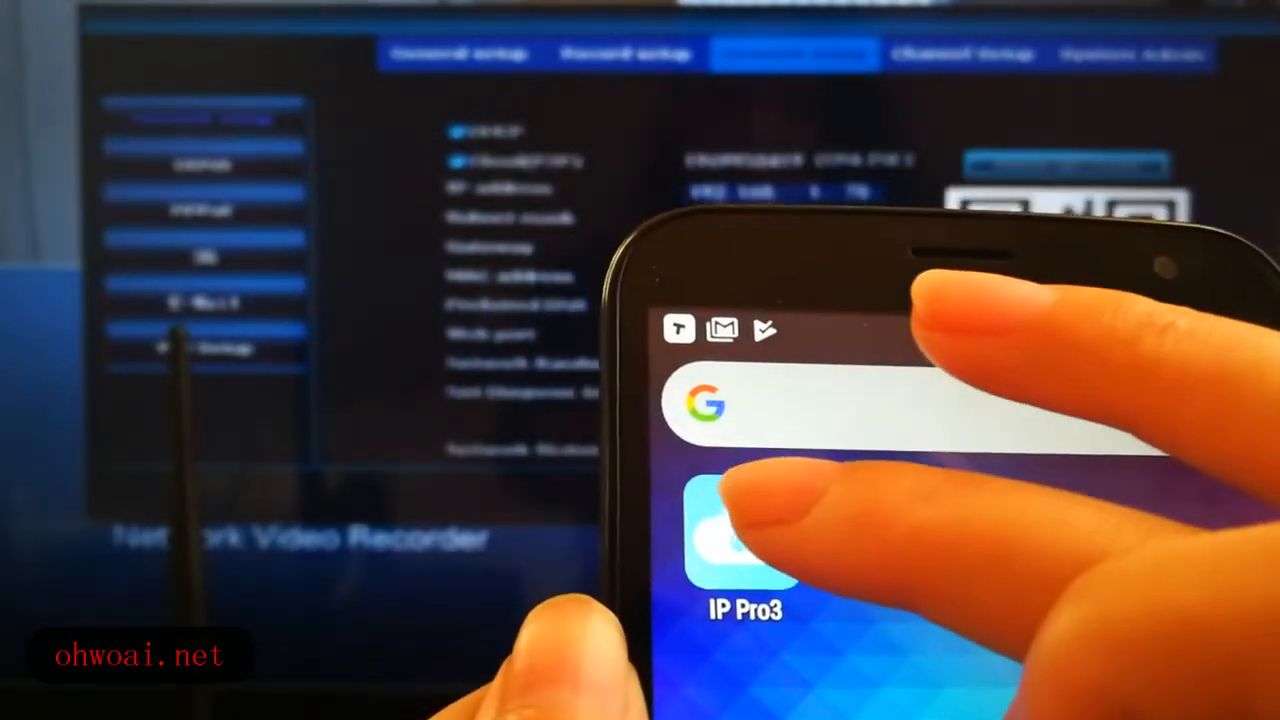
- Launch the IP Pro3 app from the phone's home screen to reach its login screen
left_click(742, 525)
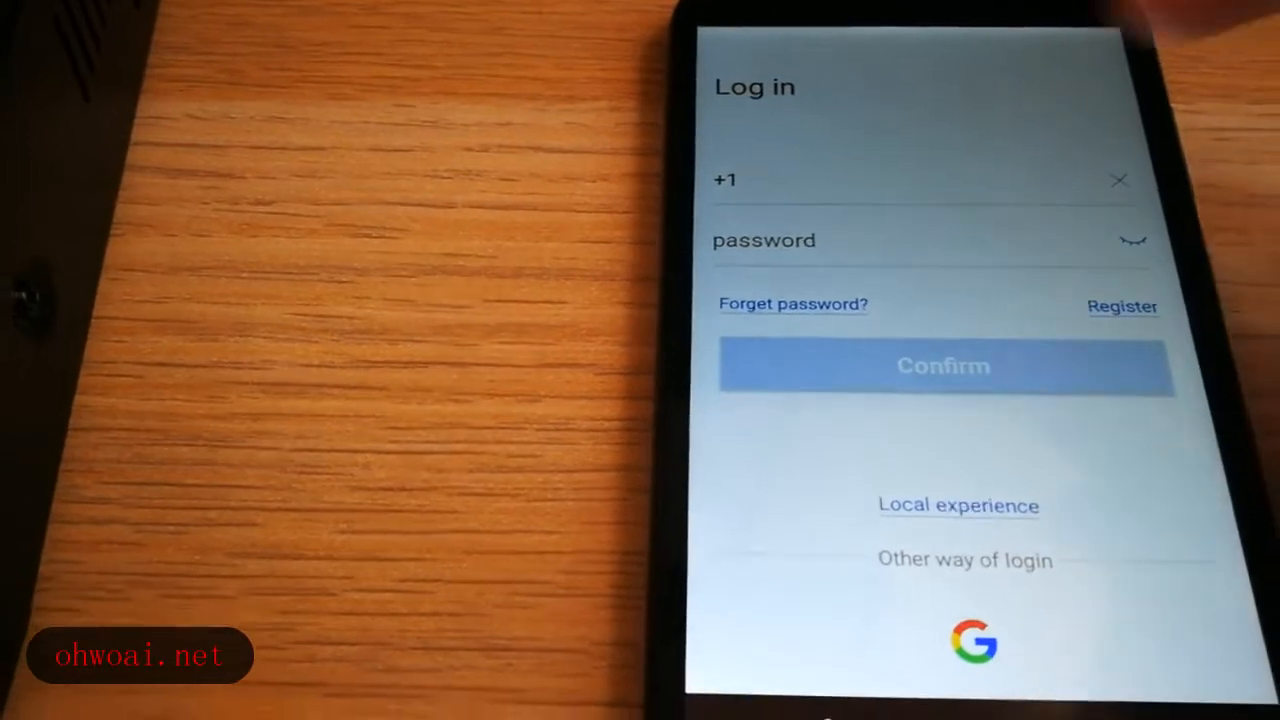
- Enter the app via Local experience, reaching the empty device list without an account
left_click(900, 181)
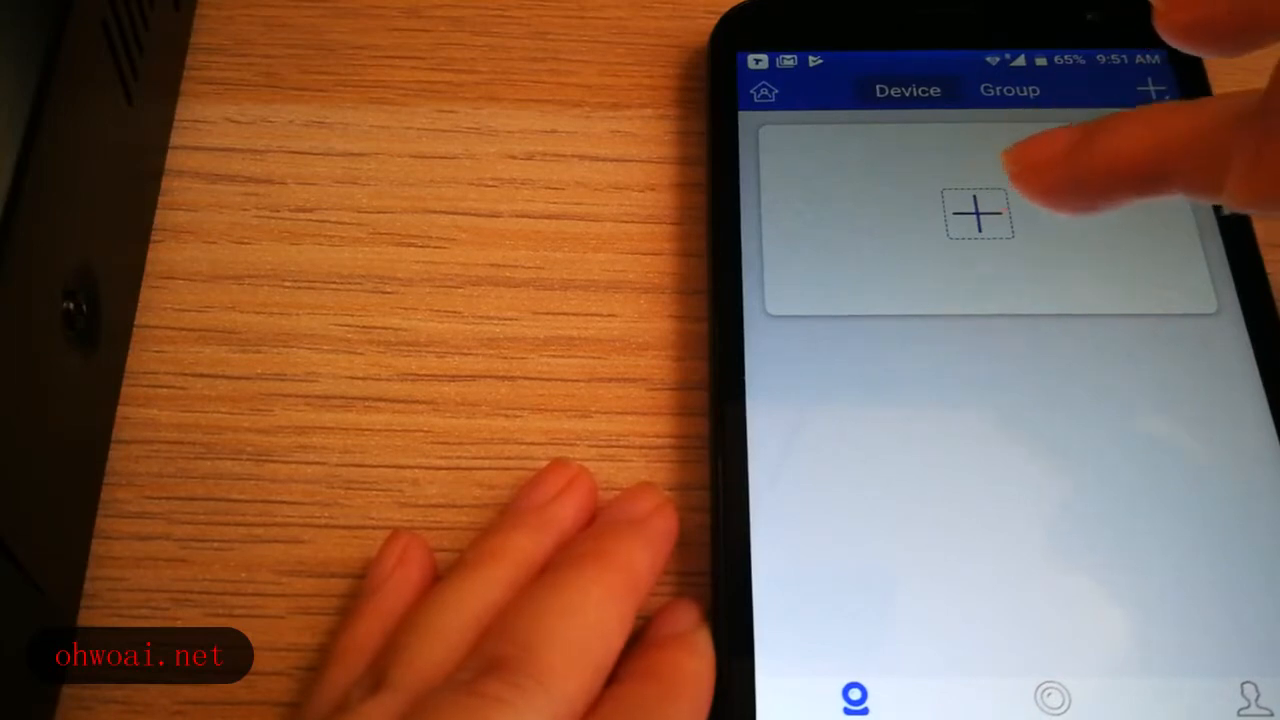
- Start adding a new device and choose manual input, showing the Cloud ID entry form
left_click(1152, 89)
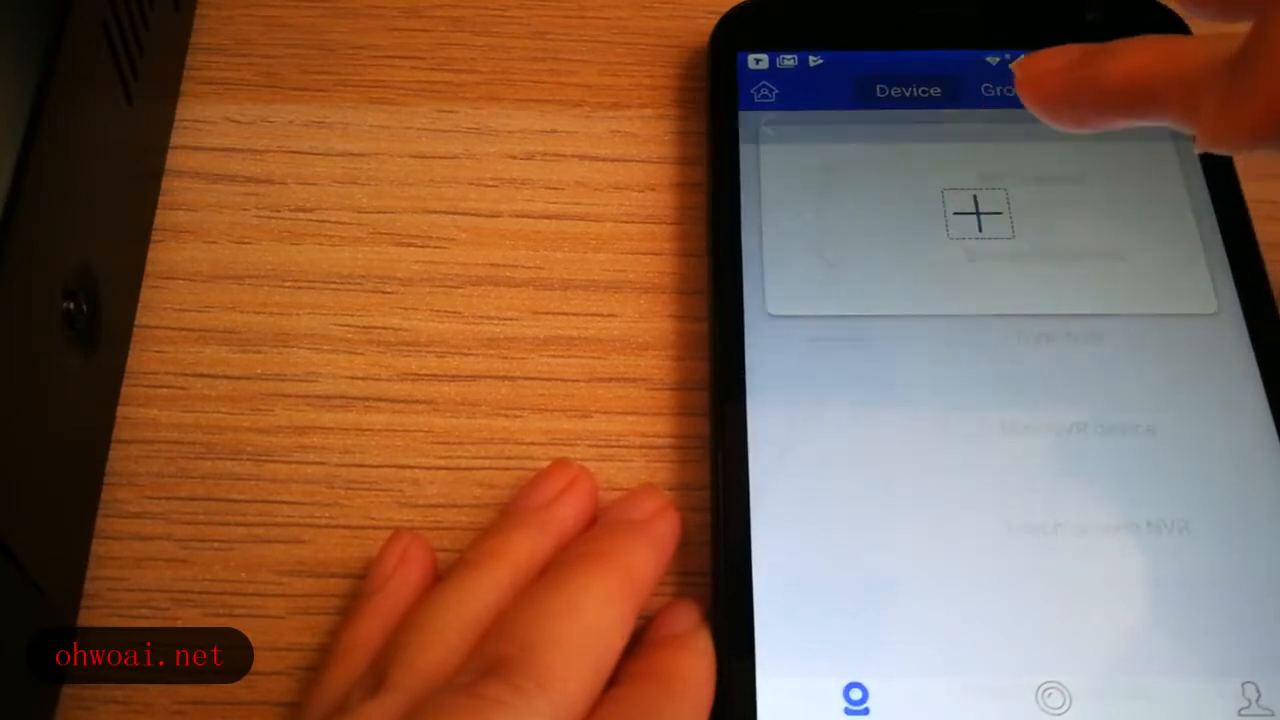
left_click(978, 216)
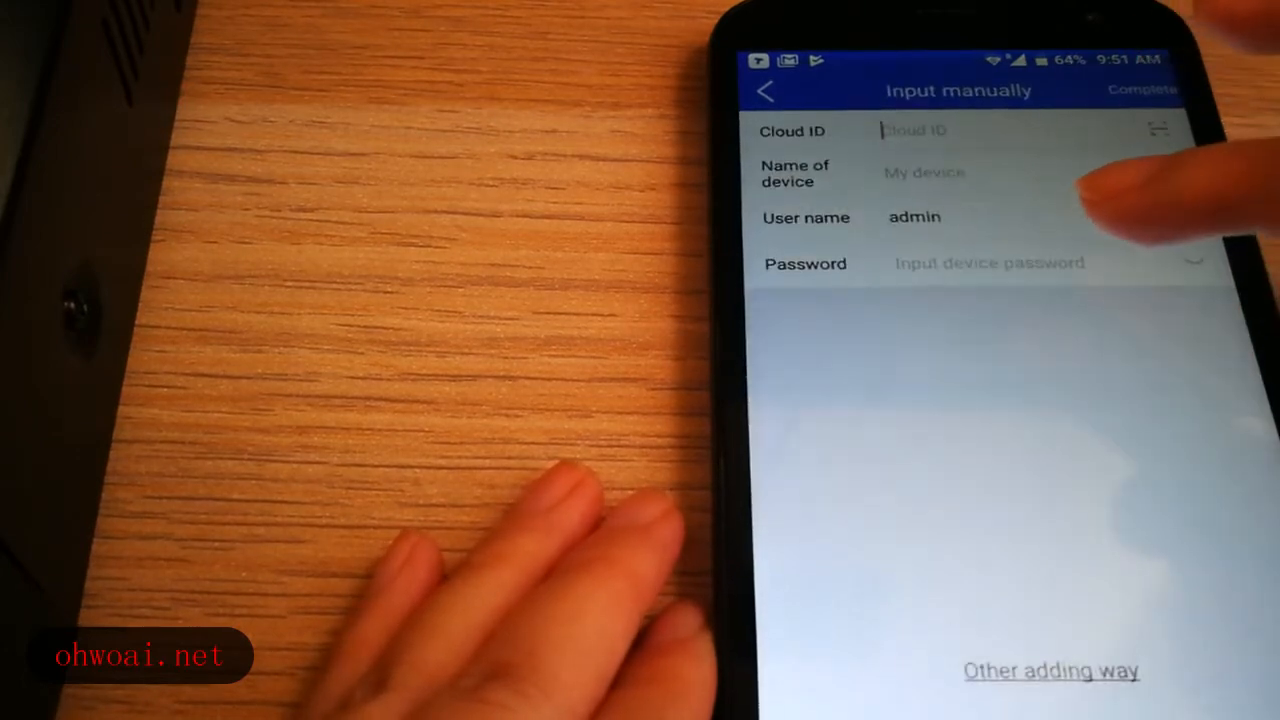
left_click(950, 130)
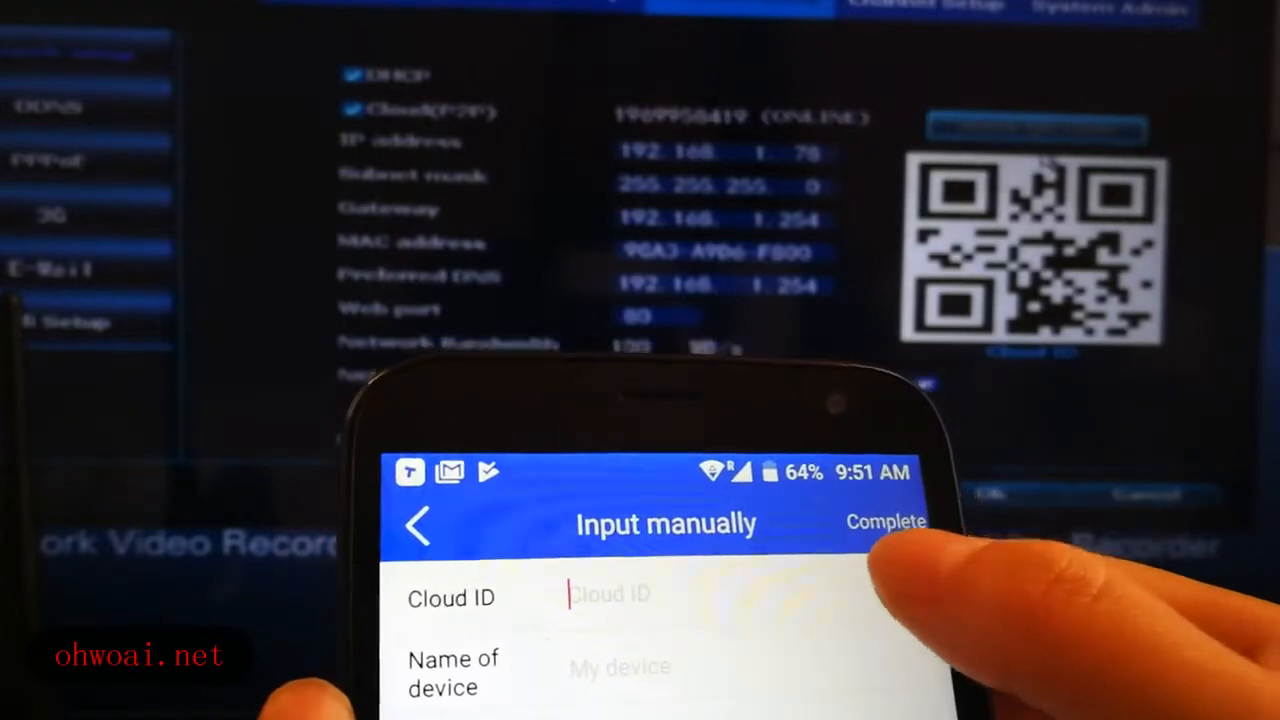
left_click(417, 524)
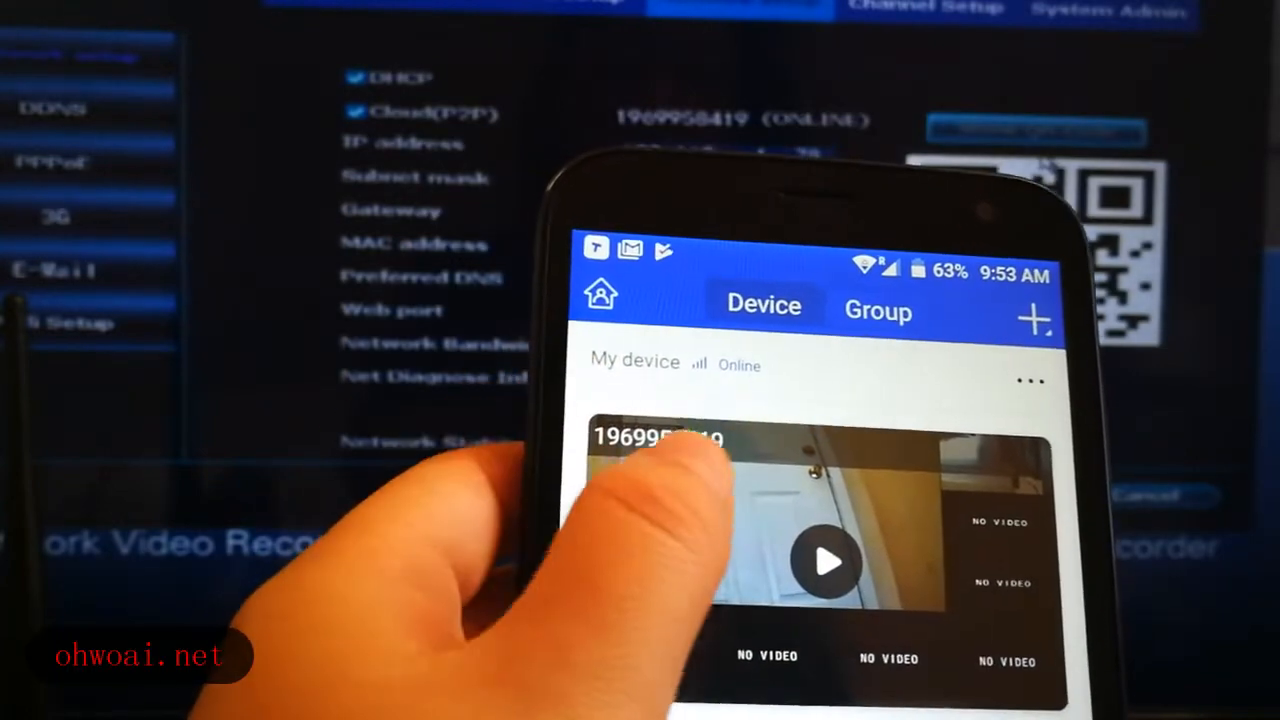
- Start the live view of My device so its camera channels begin loading
left_click(824, 562)
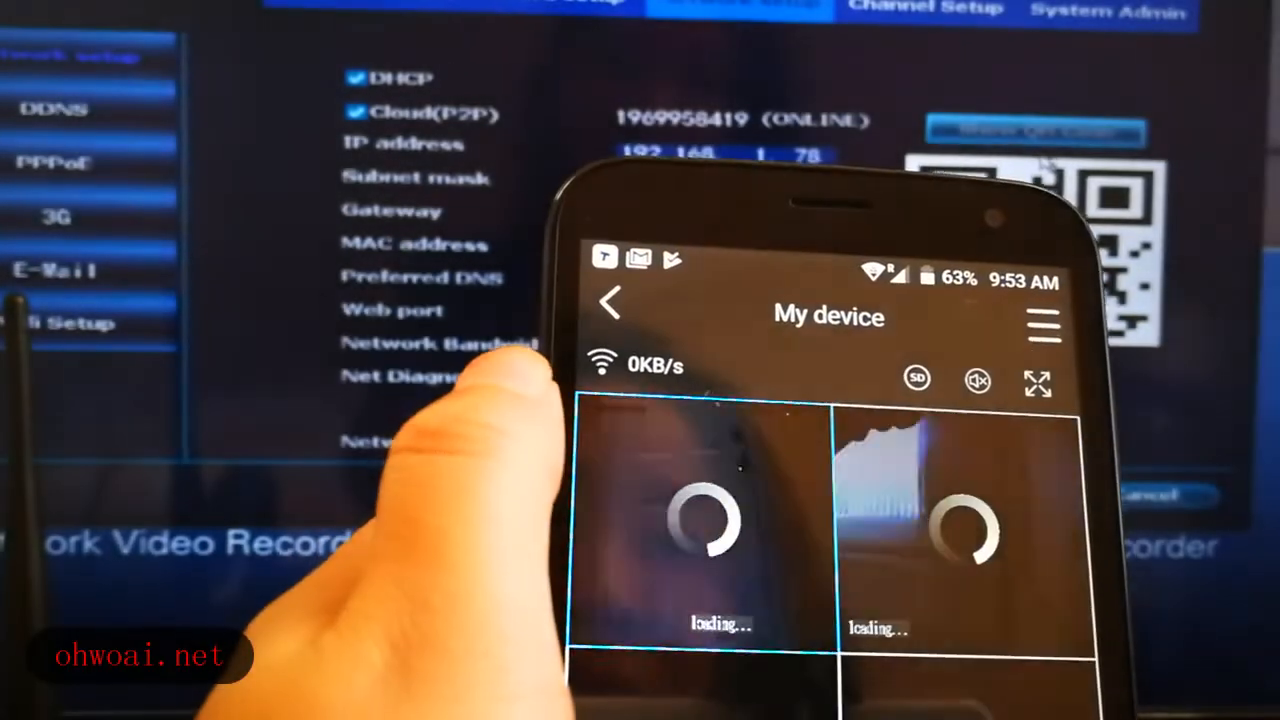